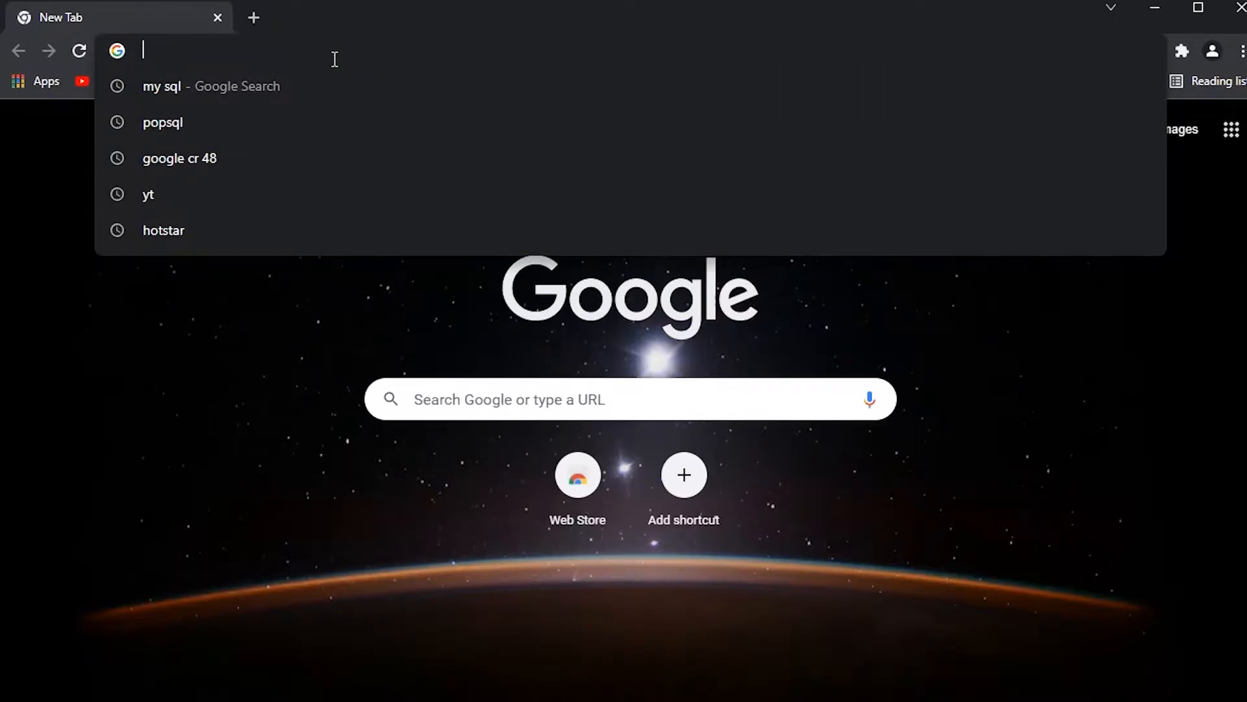
Navigate to 1337x.to from the address bar, which fails to reach the site
type("13")
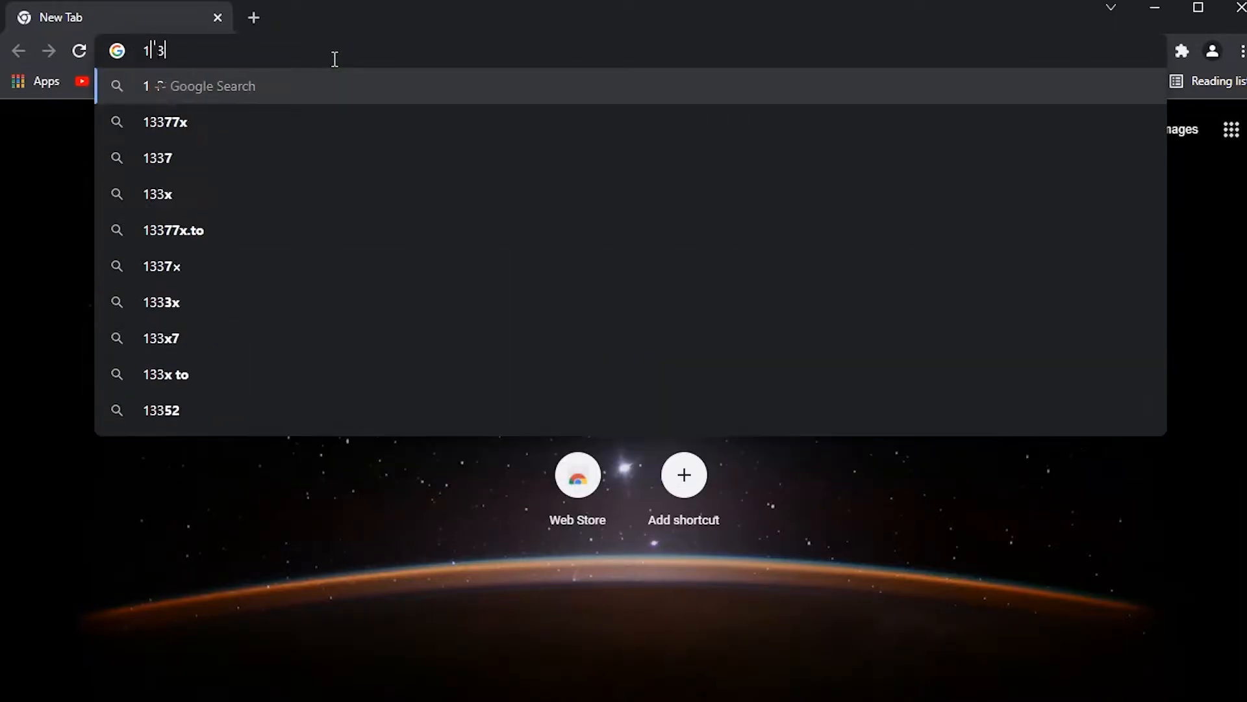
type("337x")
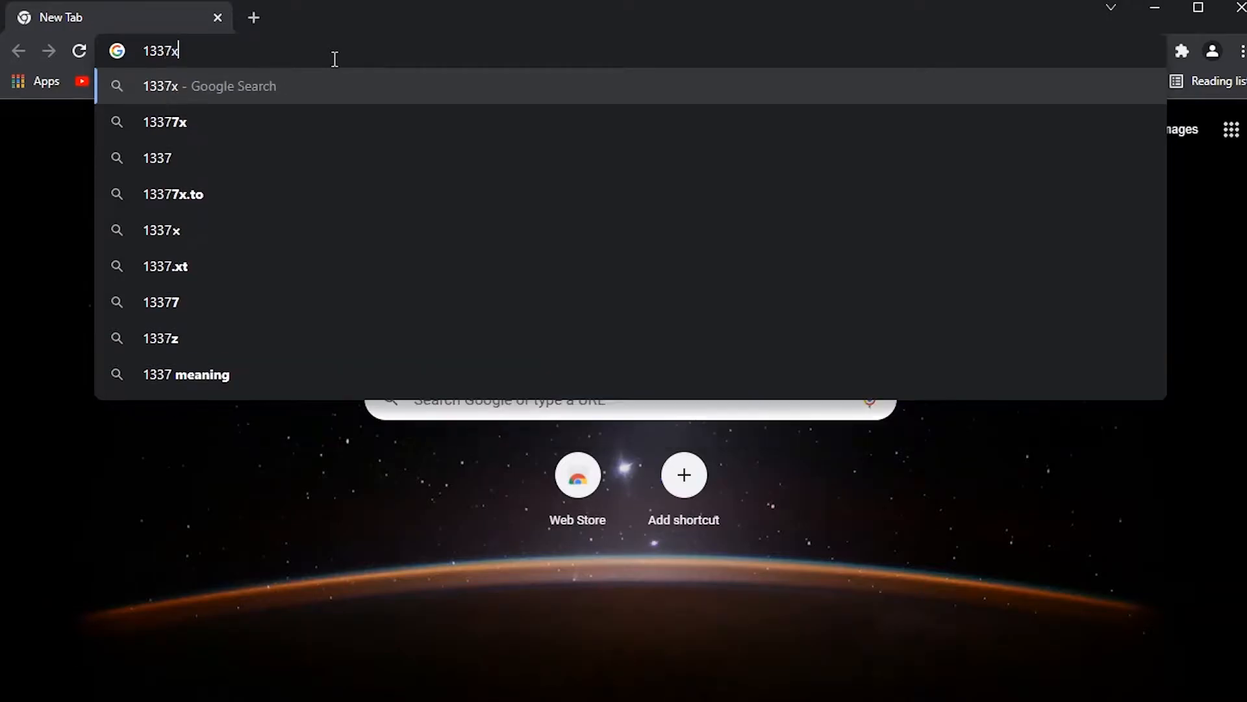
key("Enter")
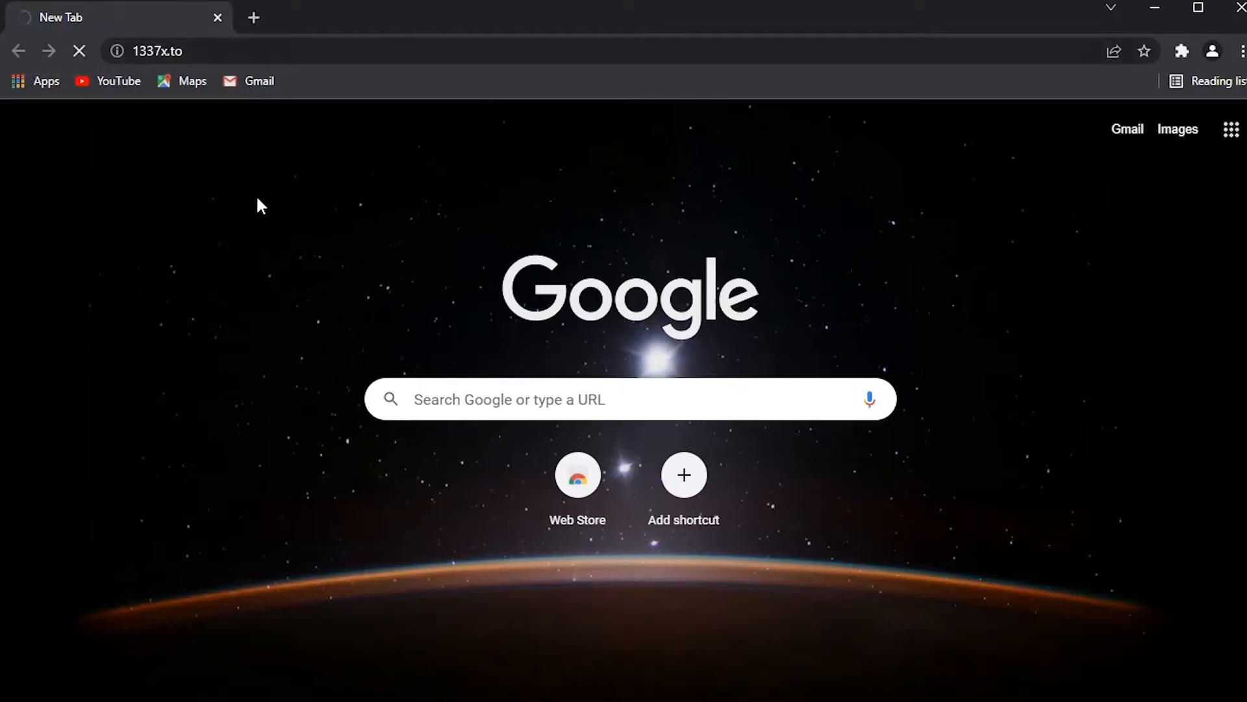
mouse_move(252, 218)
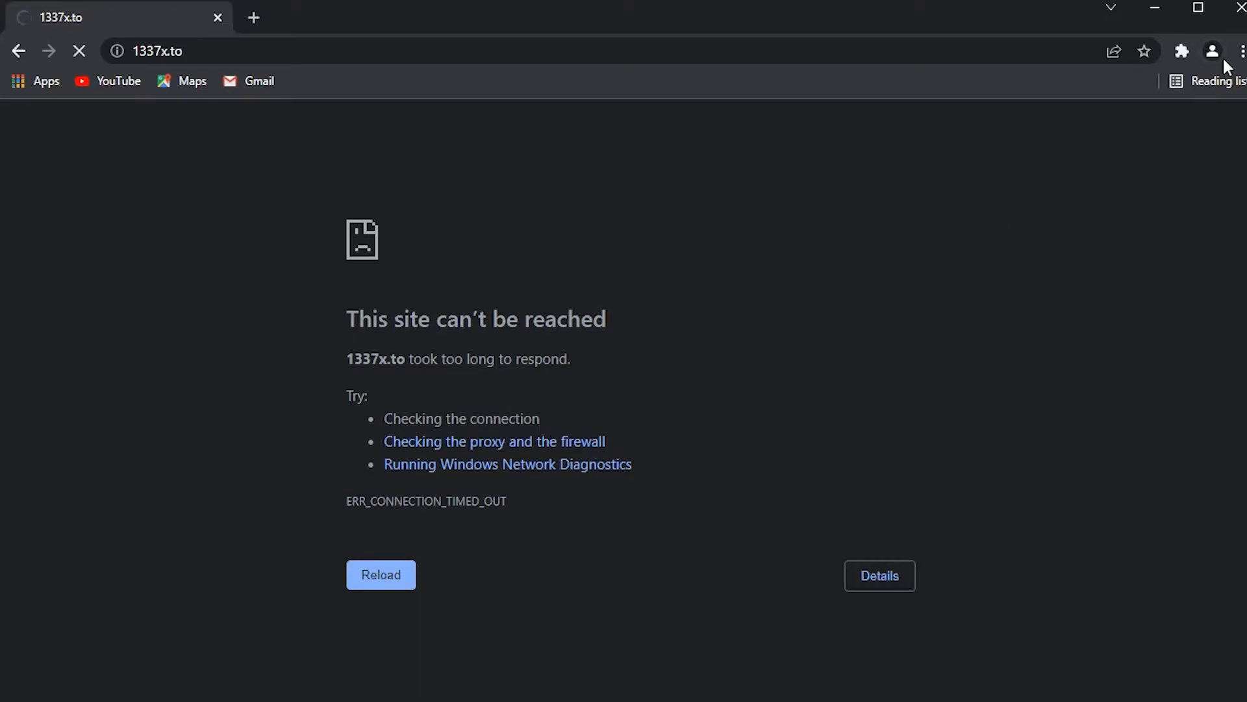
Search Chrome's settings for 'dns' to surface the secure DNS options
left_click(1242, 50)
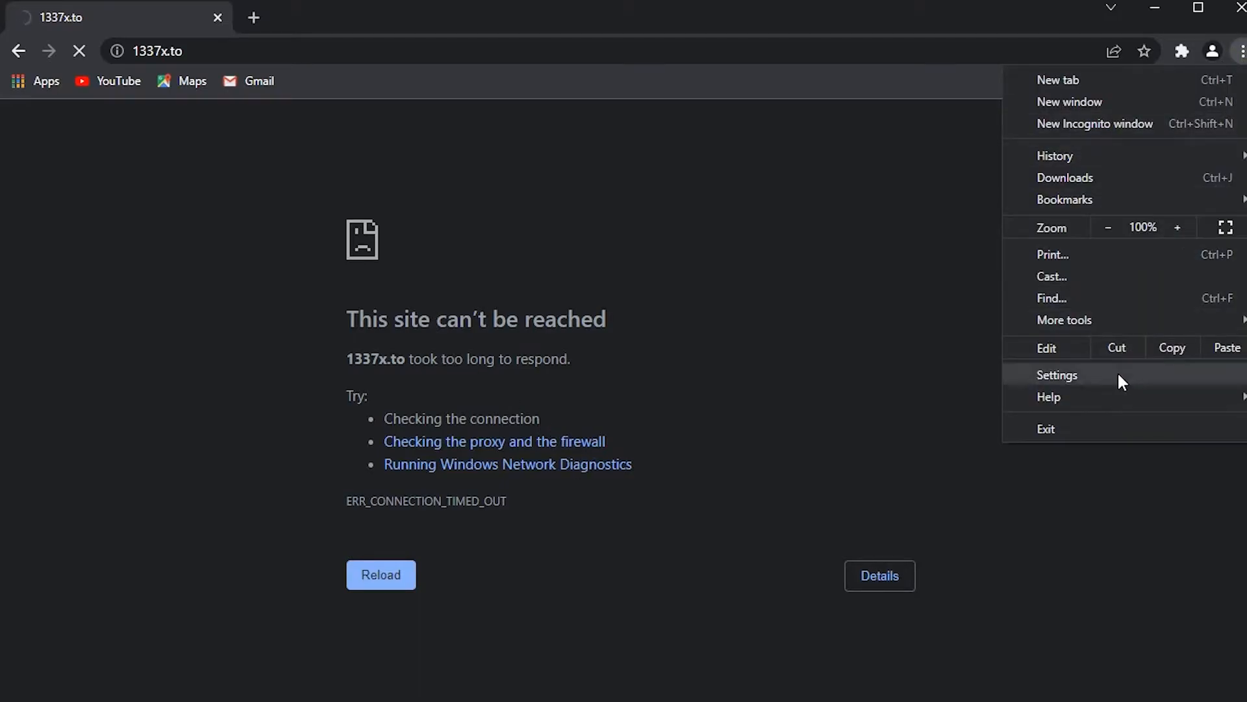
left_click(1057, 375)
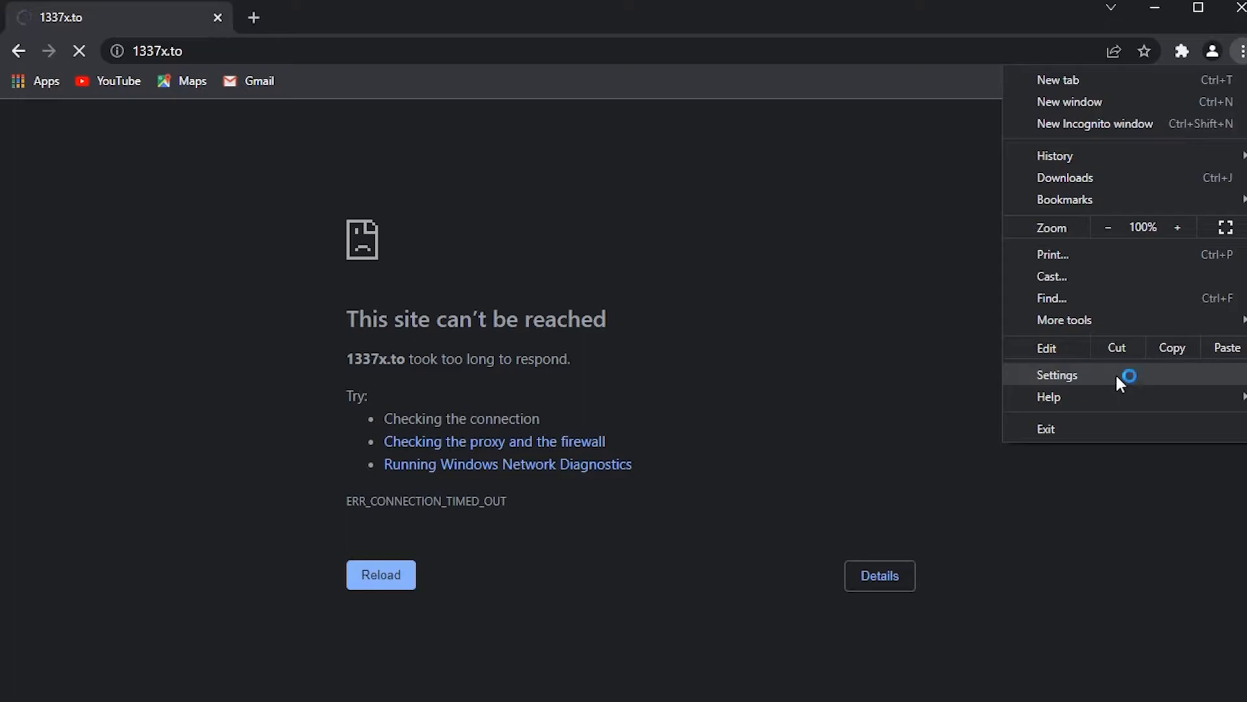
left_click(1057, 375)
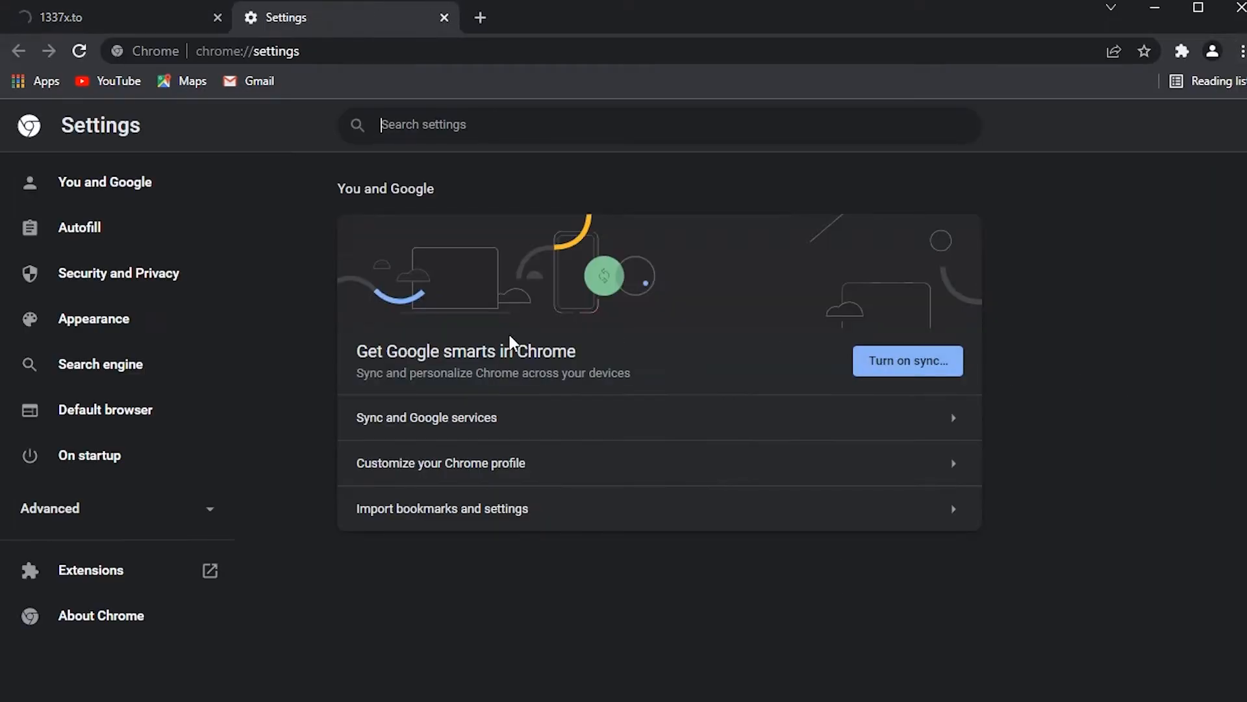
type("dr")
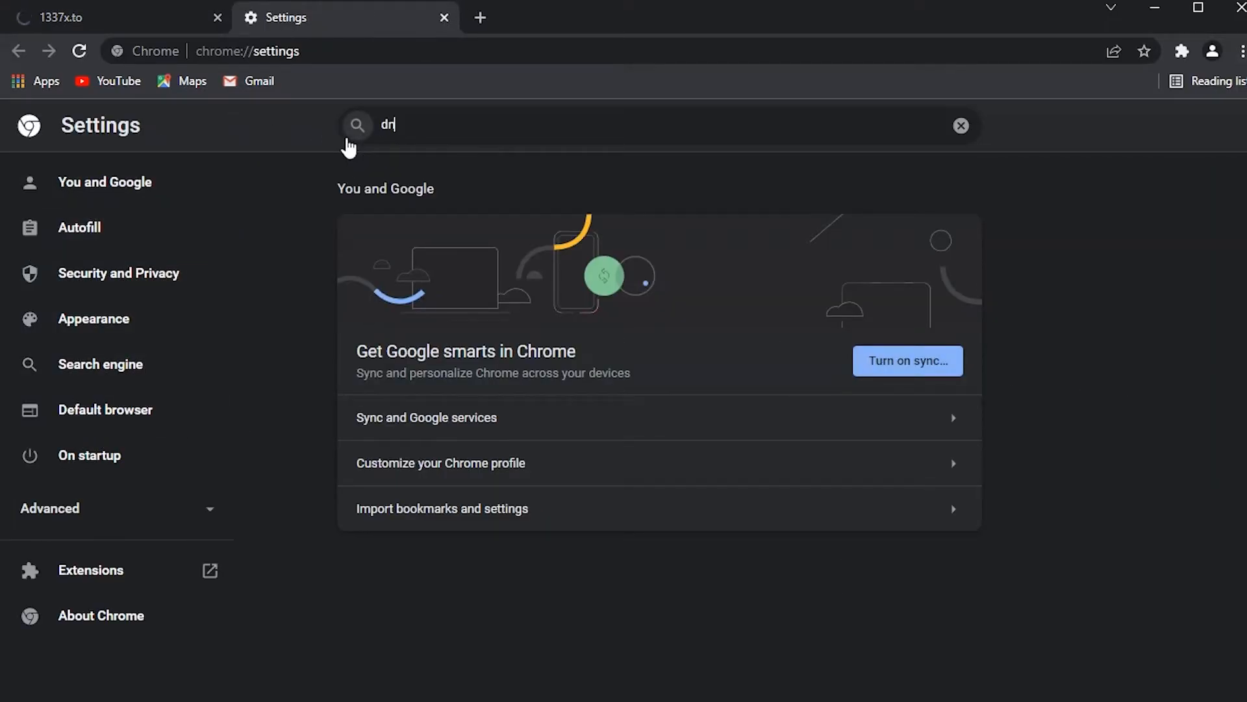
type("ns")
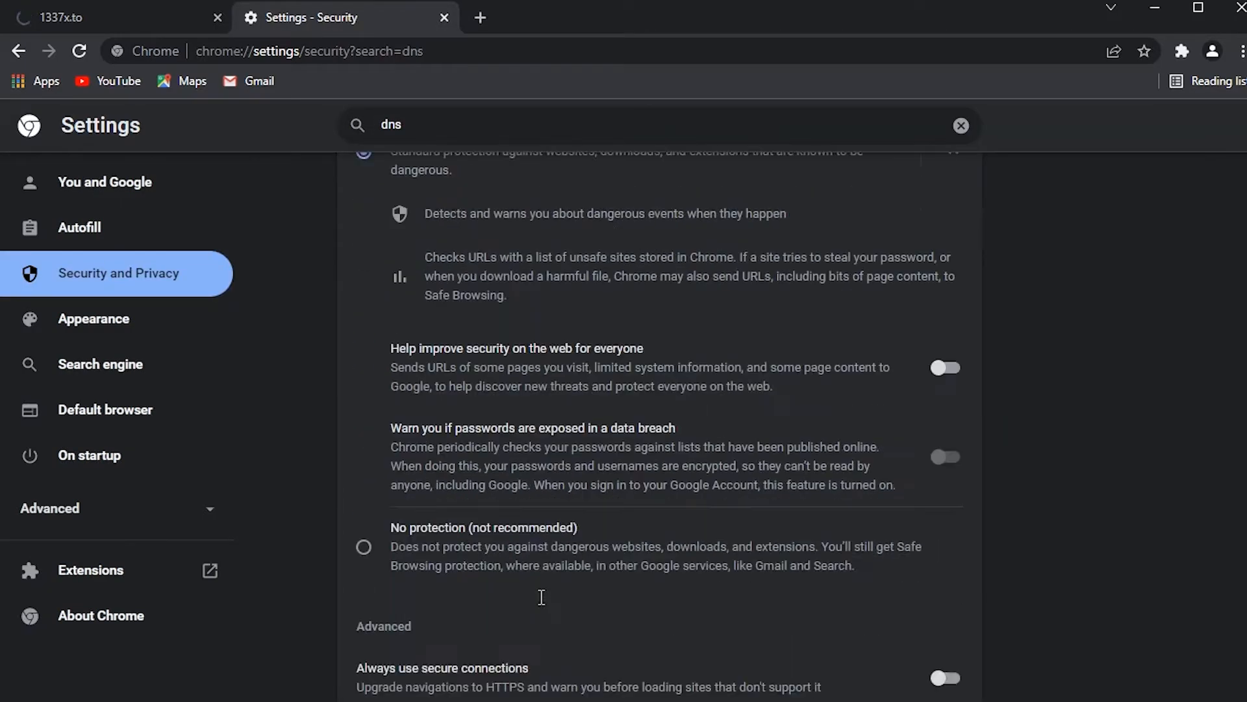
Enable Use secure DNS with Google (Public DNS) as the chosen provider
scroll("down", 3)
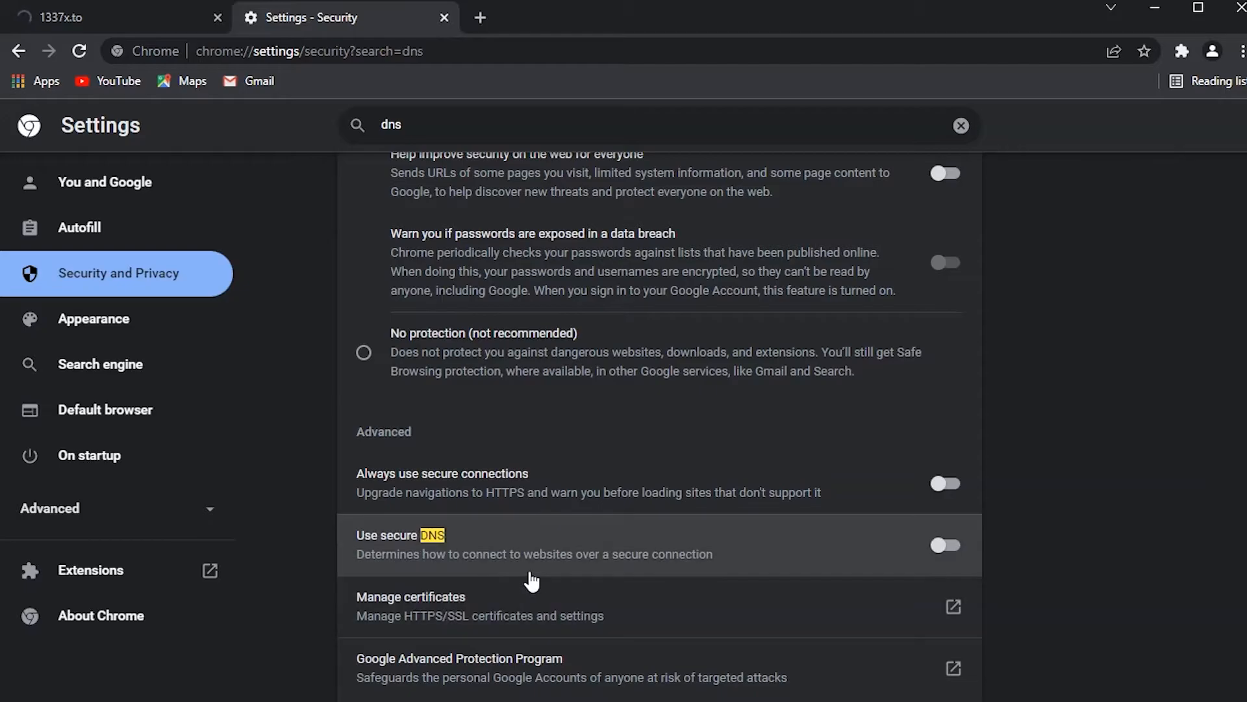
left_click(946, 545)
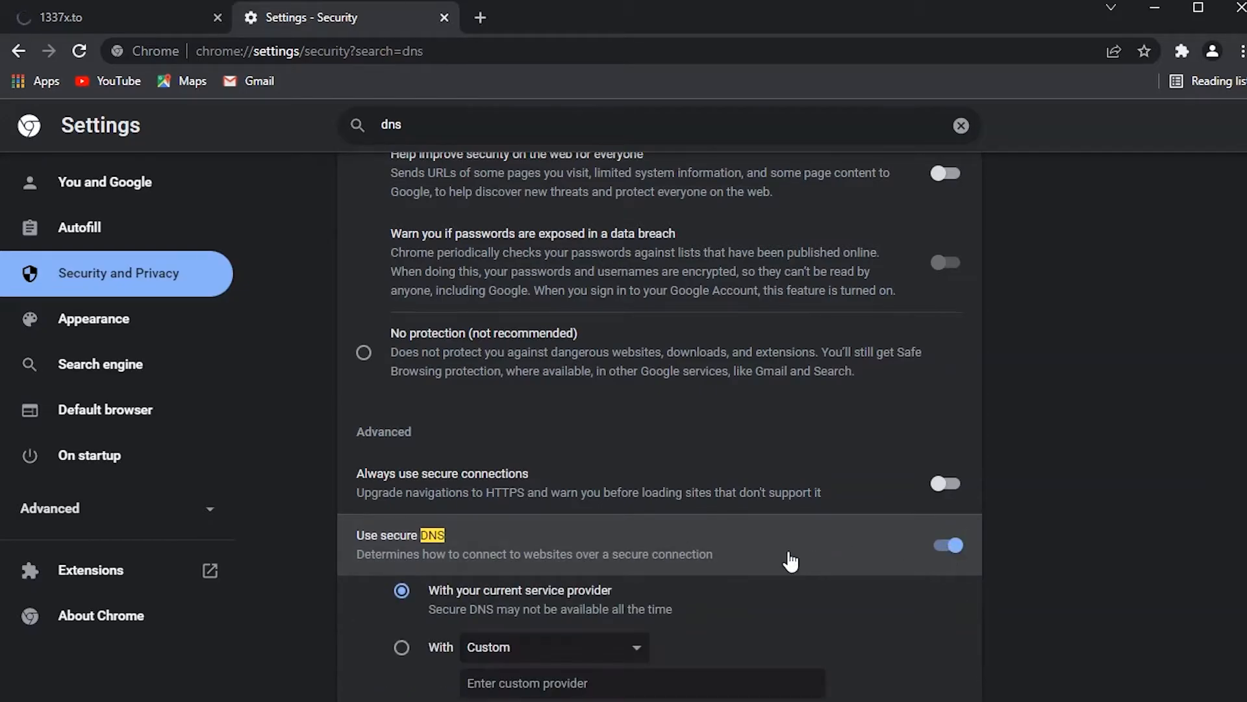
scroll("down", 3)
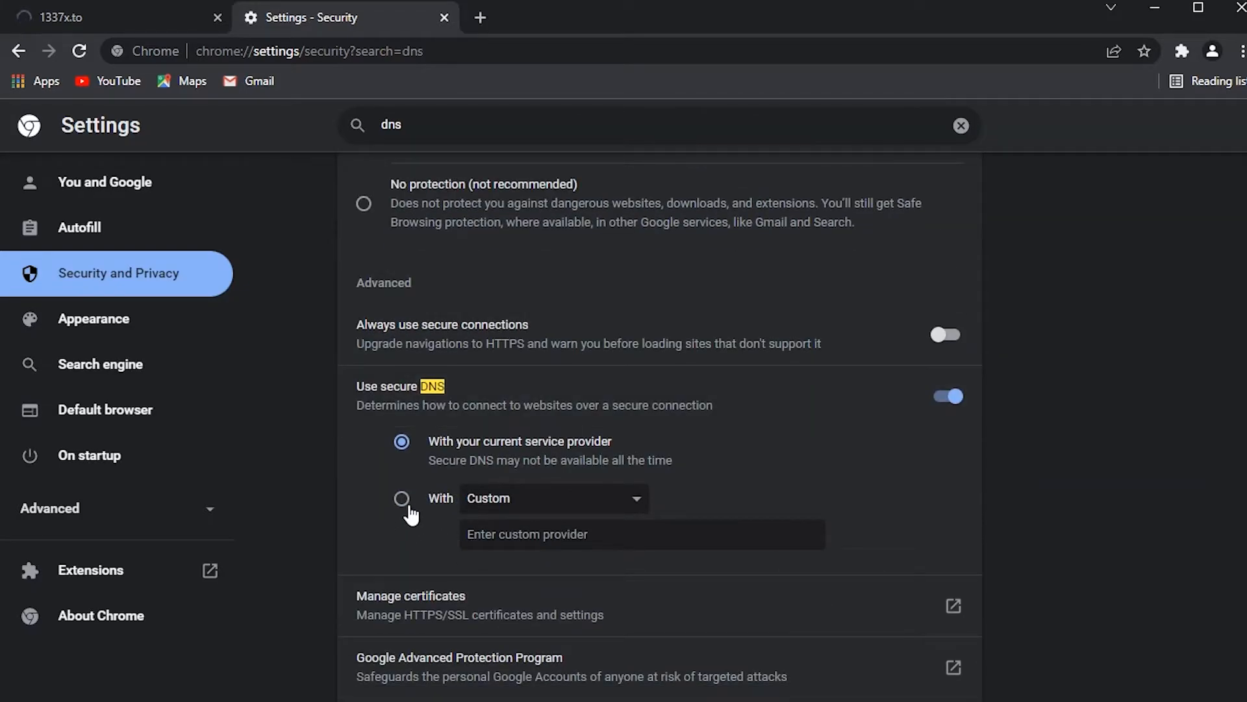
left_click(553, 499)
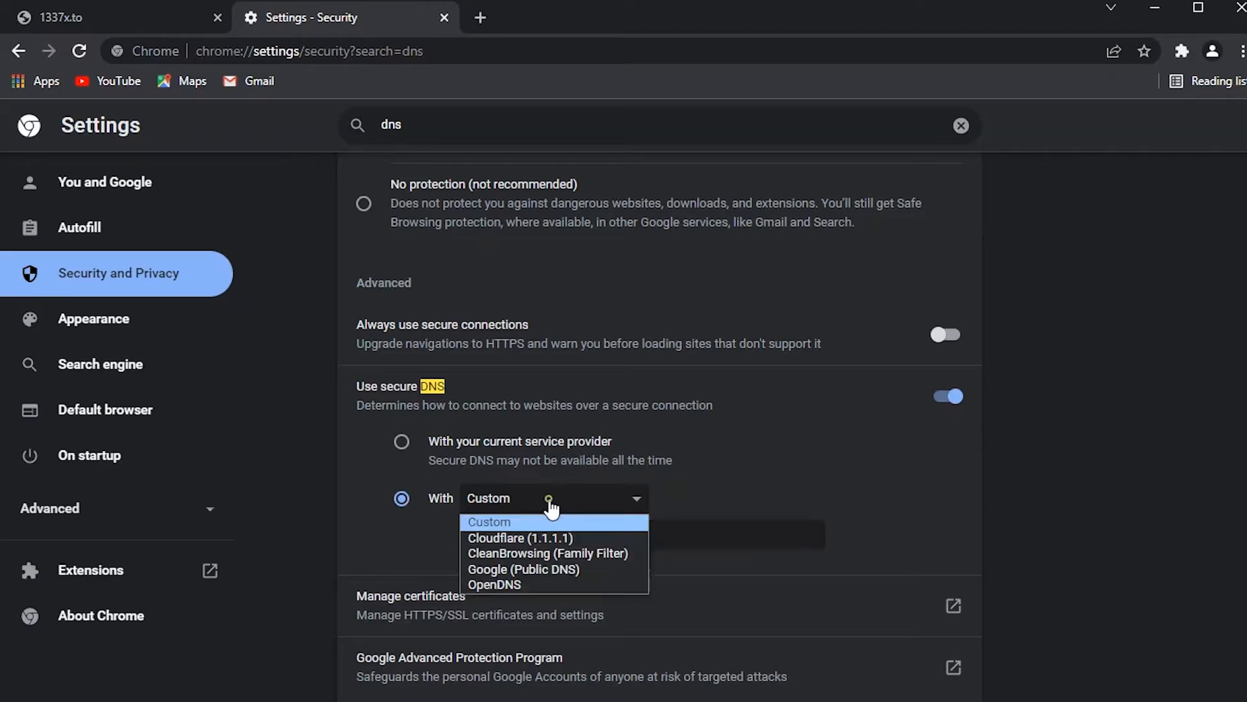
mouse_move(561, 579)
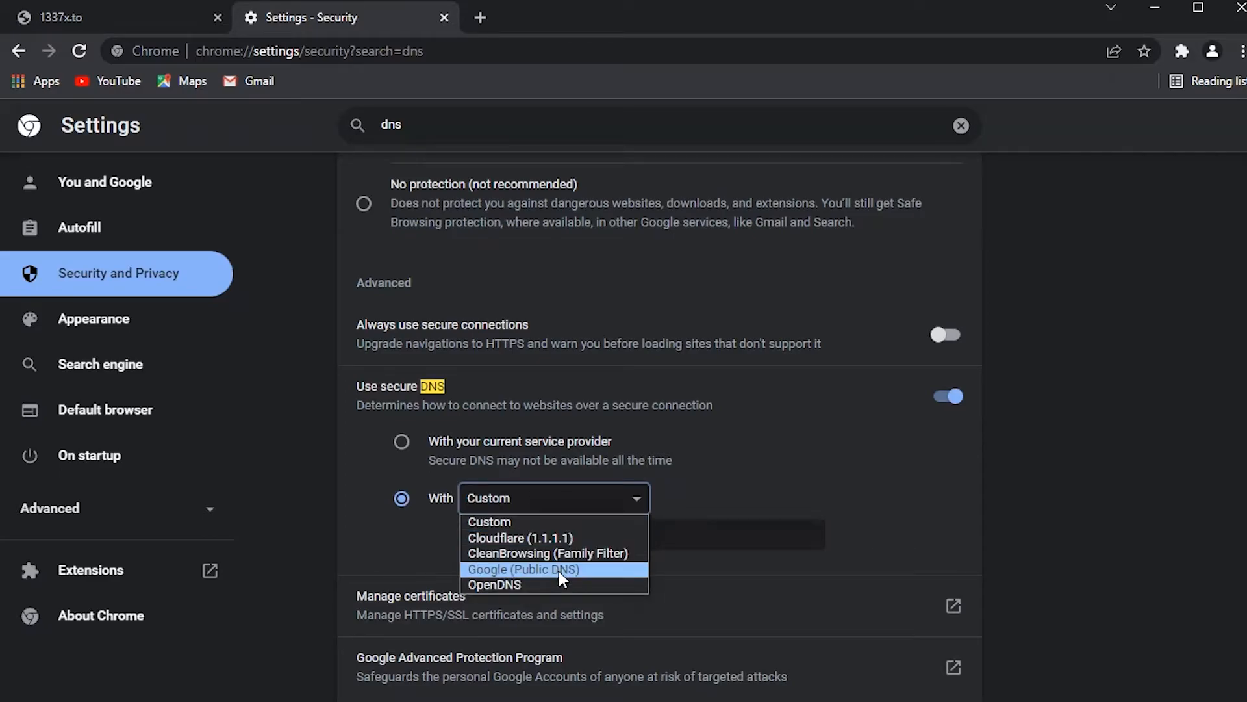
left_click(532, 569)
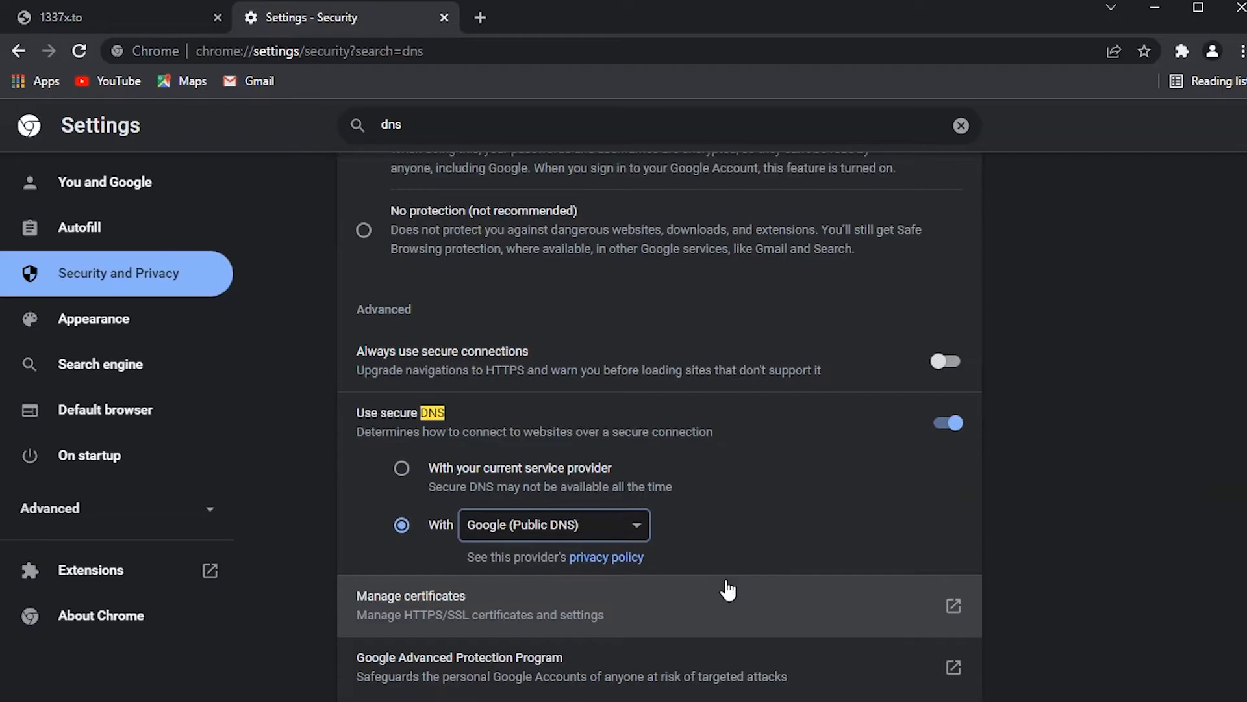
mouse_move(960, 125)
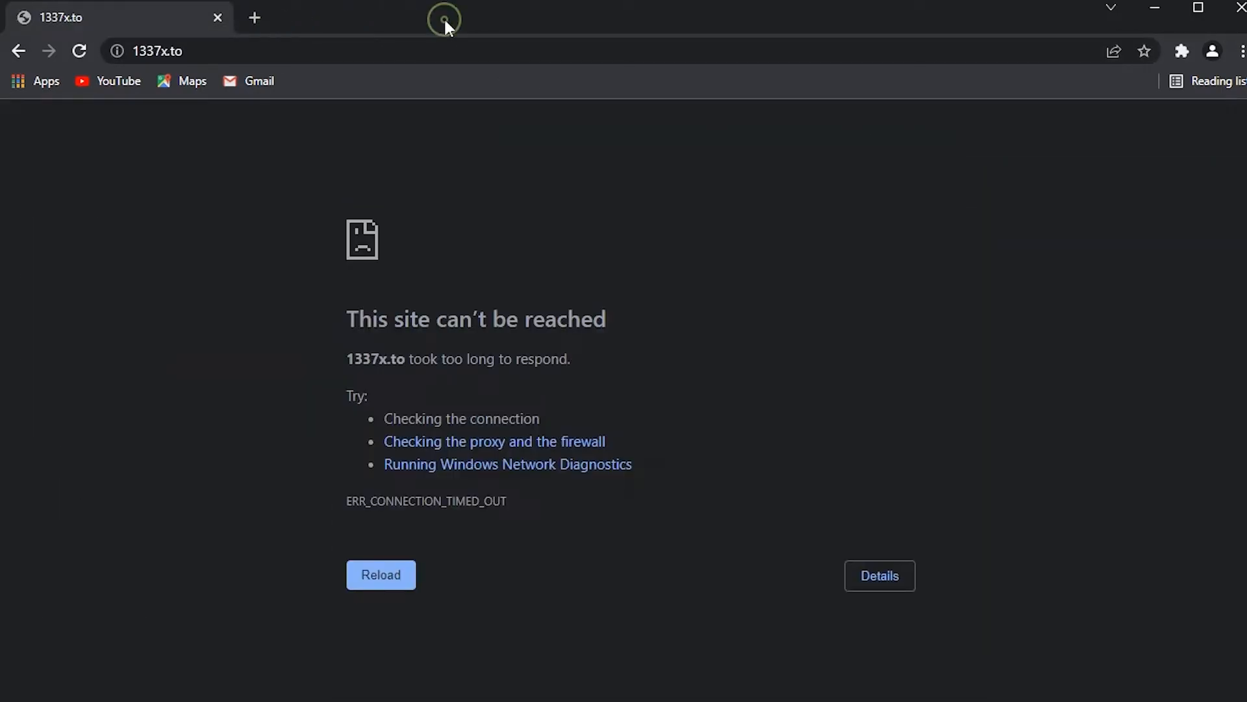
Reload 1337x.to so its torrent home page loads, then start a new blank tab
left_click(381, 574)
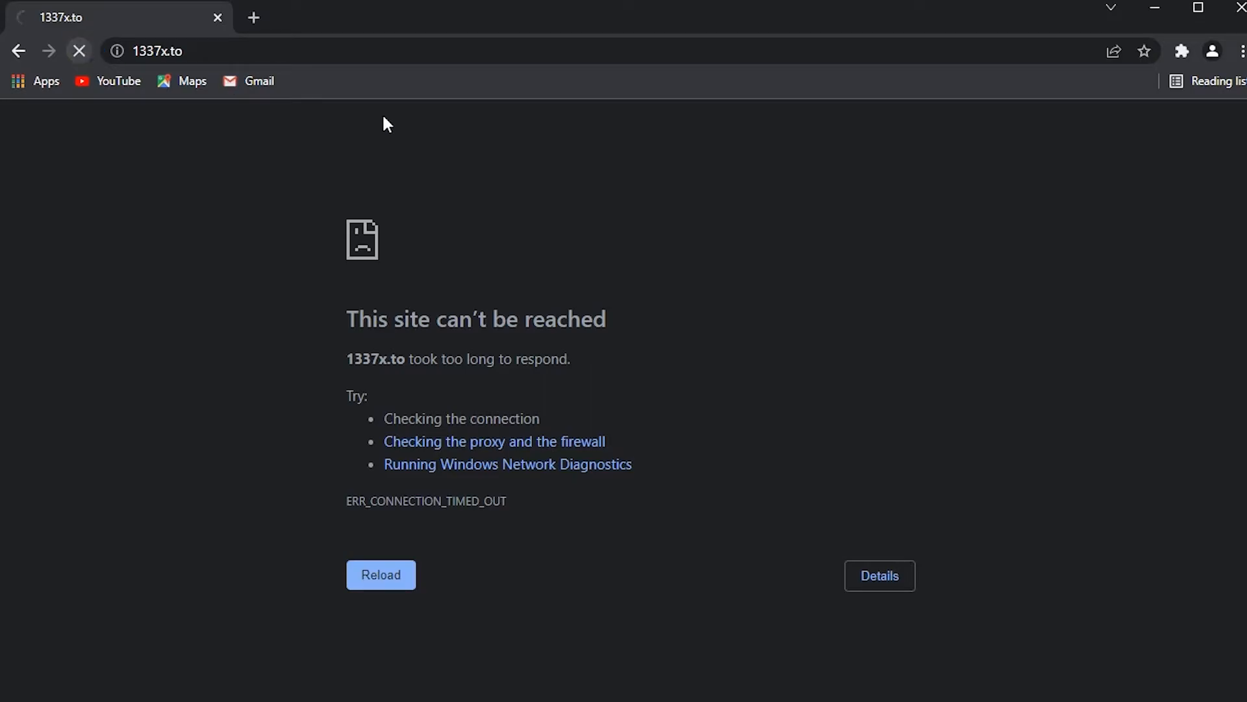
left_click(381, 574)
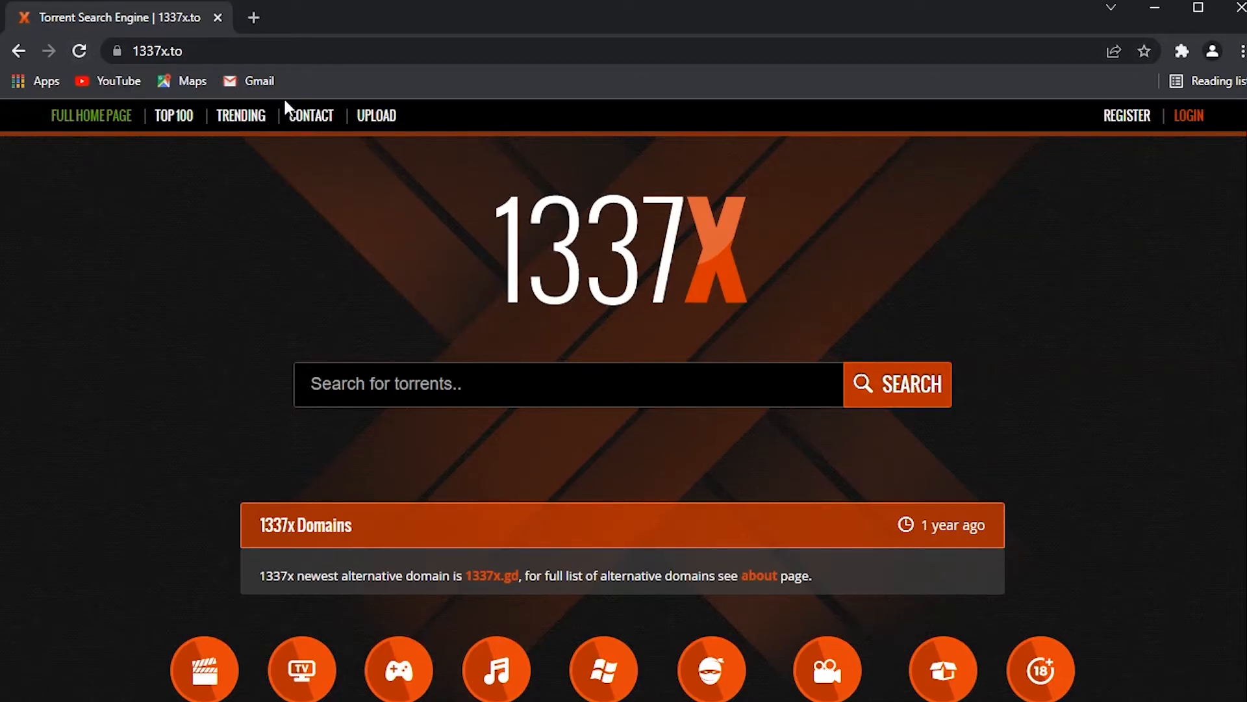
left_click(259, 18)
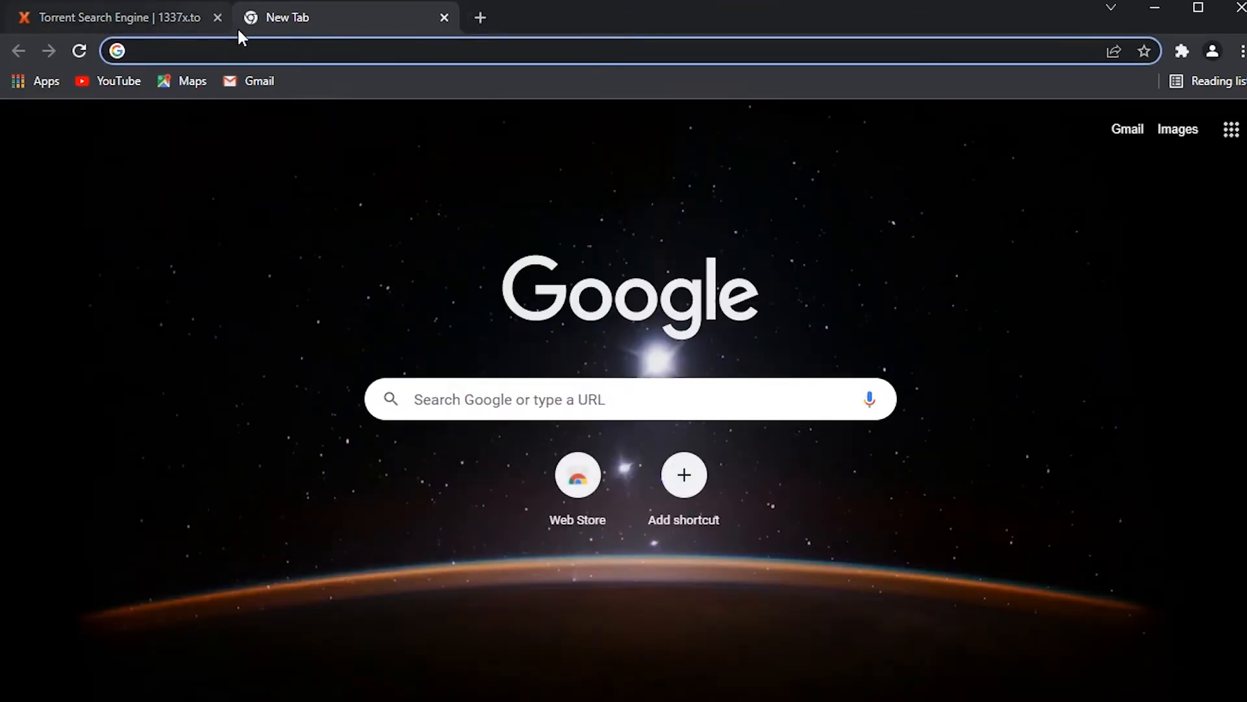